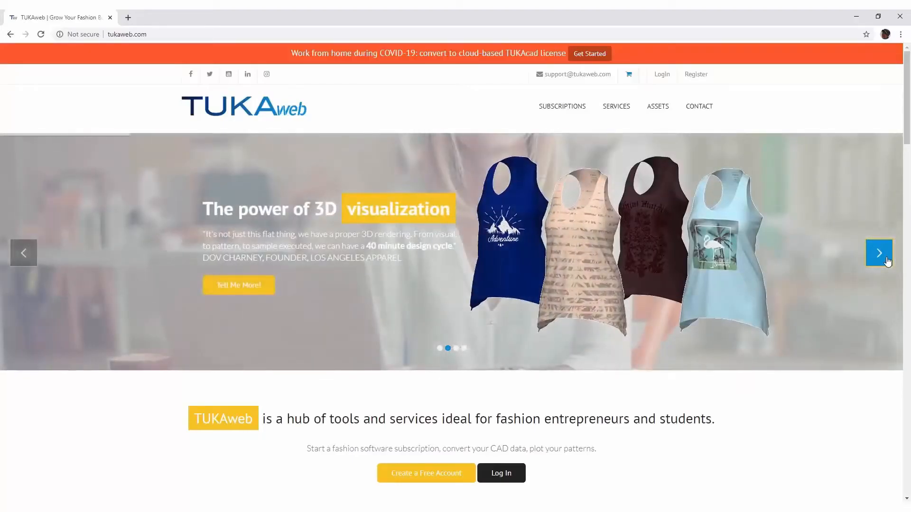
# Open Woman Woven Jumpsuits 101 from the Jumpsuits garment category and browse its preview images.
pyautogui.click(657, 106)
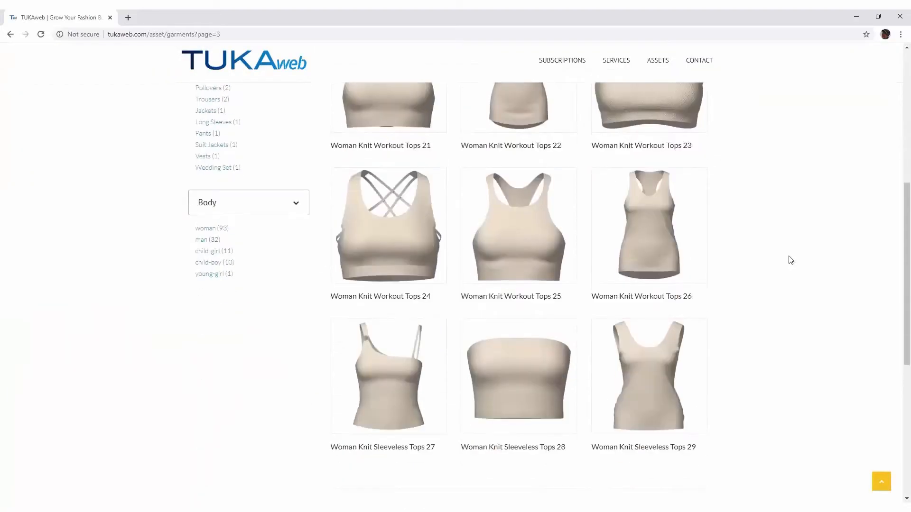
pyautogui.click(212, 228)
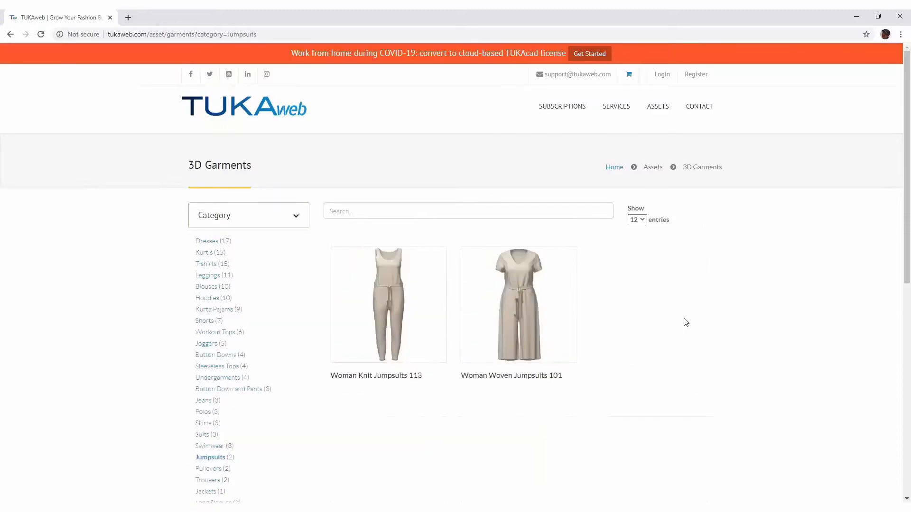
pyautogui.click(518, 304)
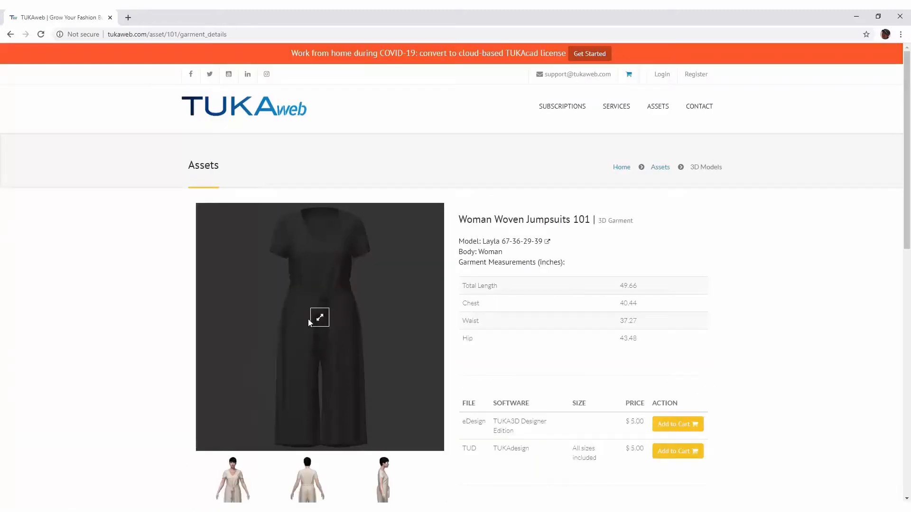
pyautogui.click(318, 317)
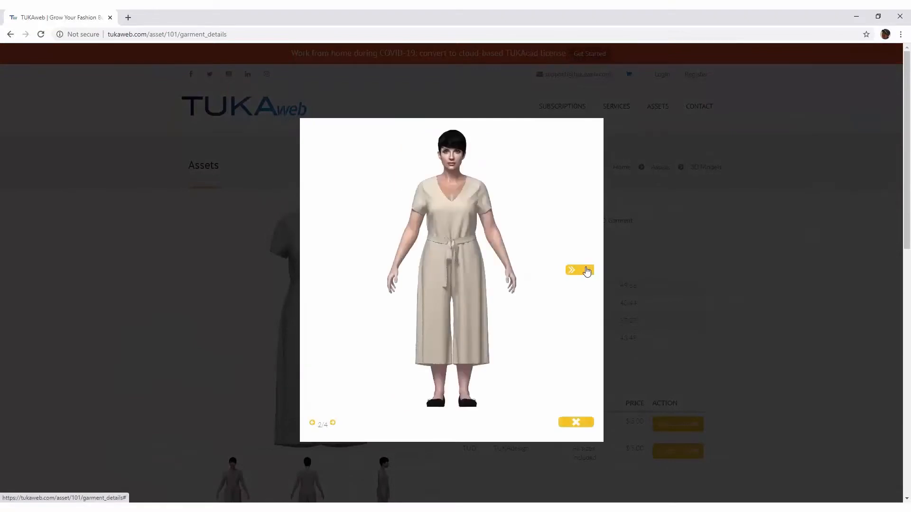
pyautogui.click(575, 422)
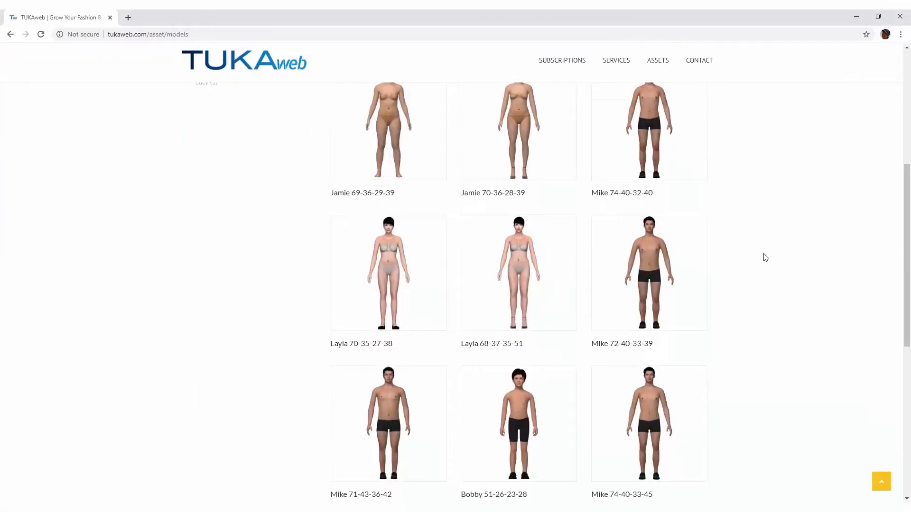
# Open the Layla 70-35-27-38 model, view its enlarged preview, then scroll to matching garments.
pyautogui.click(388, 274)
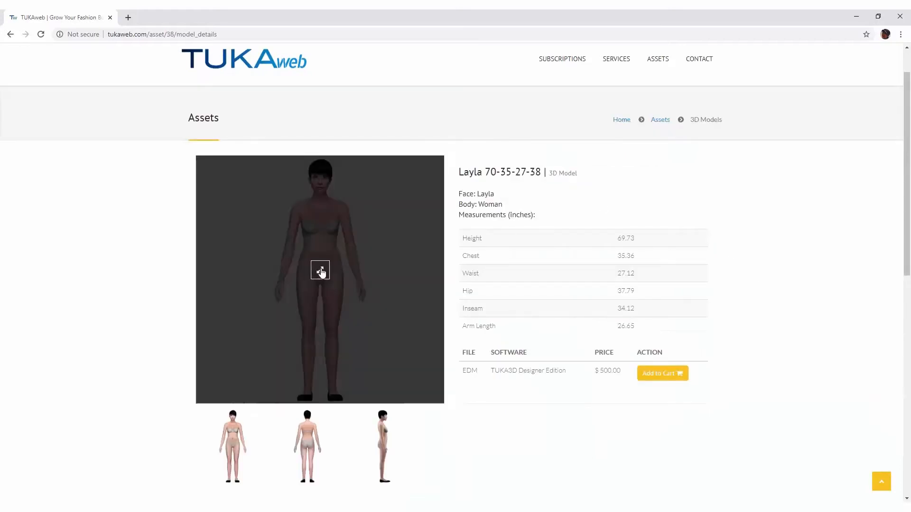
pyautogui.click(321, 279)
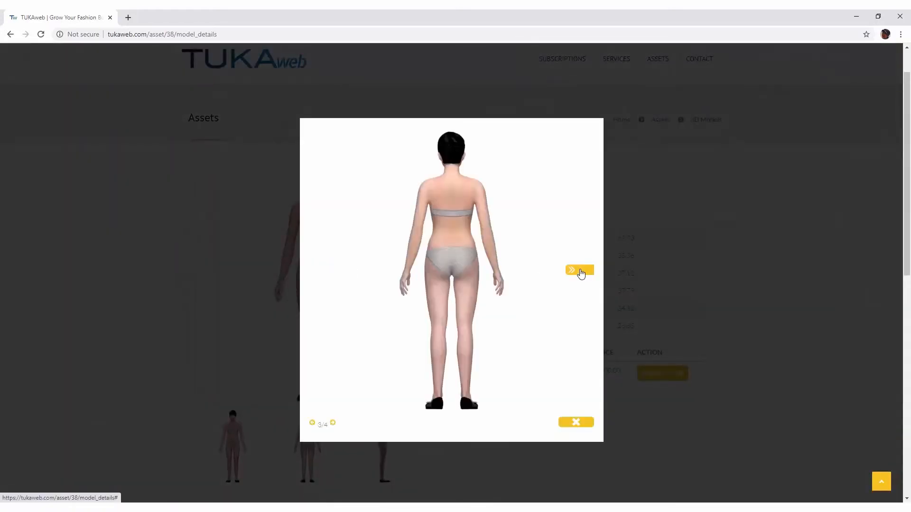
pyautogui.click(575, 423)
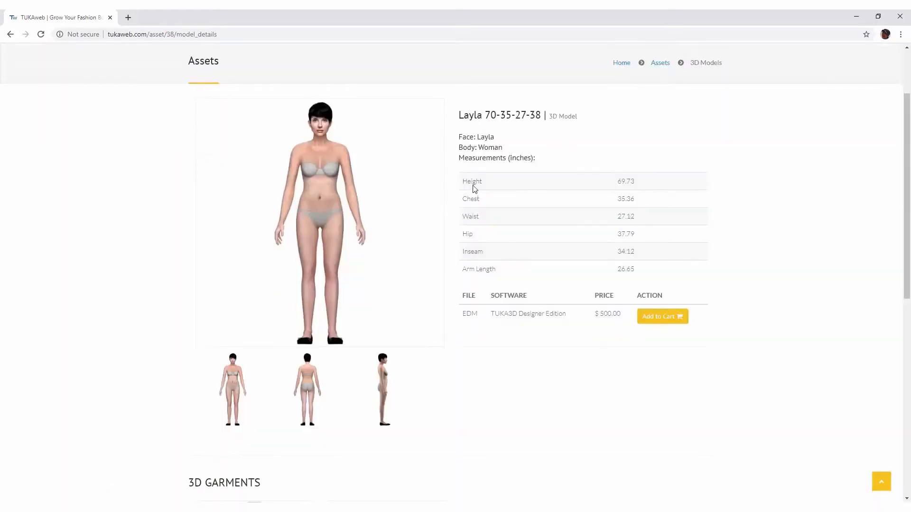
pyautogui.scroll(-3)
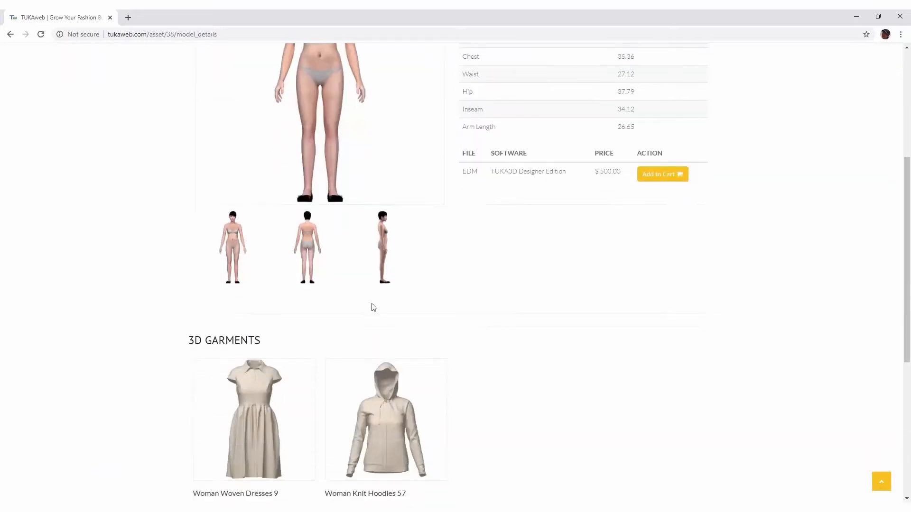
pyautogui.moveTo(591, 185)
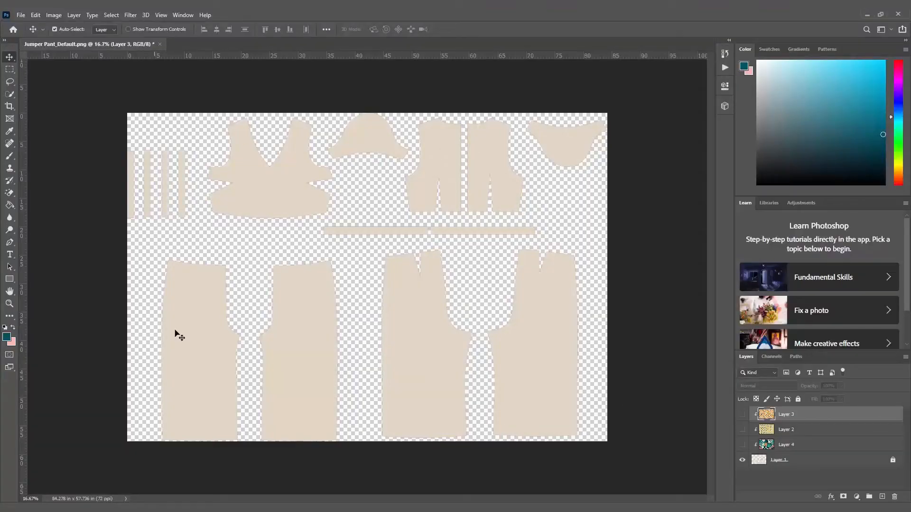
# Hide the print layers in Jumper Pant_Default.png to show the blank pattern pieces.
pyautogui.click(742, 429)
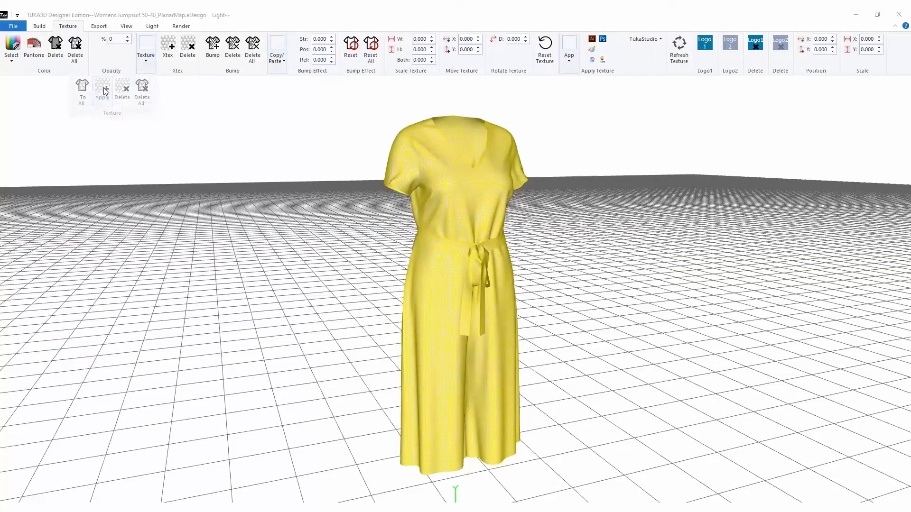
# Apply the abstract print texture, then start a Cycles render of the three jumpsuits.
pyautogui.click(102, 88)
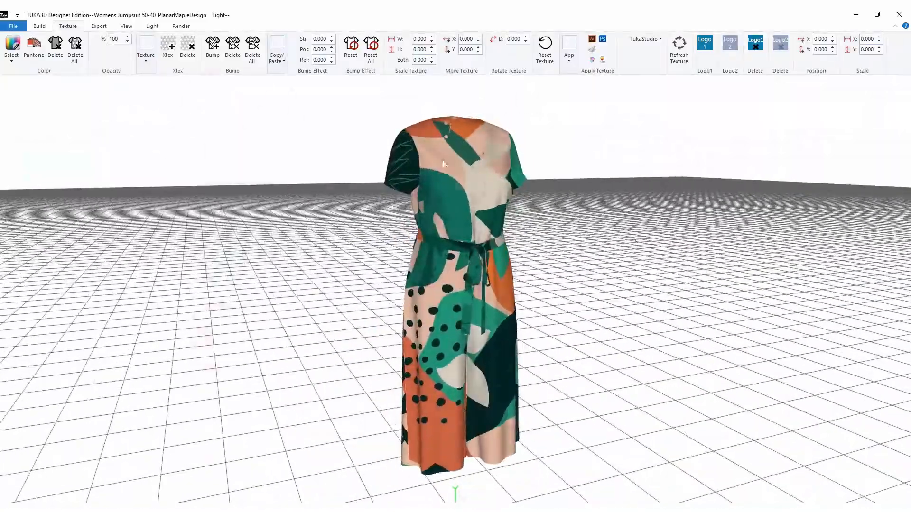
pyautogui.click(181, 25)
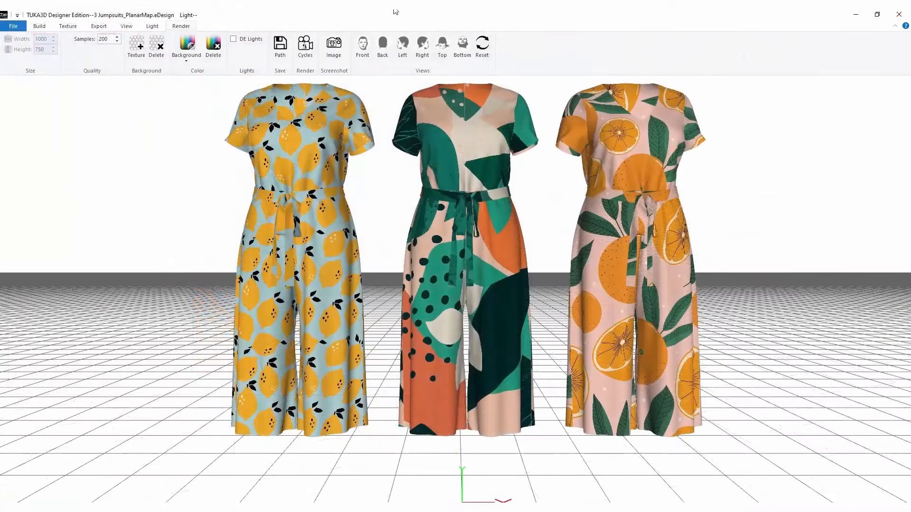
pyautogui.click(304, 45)
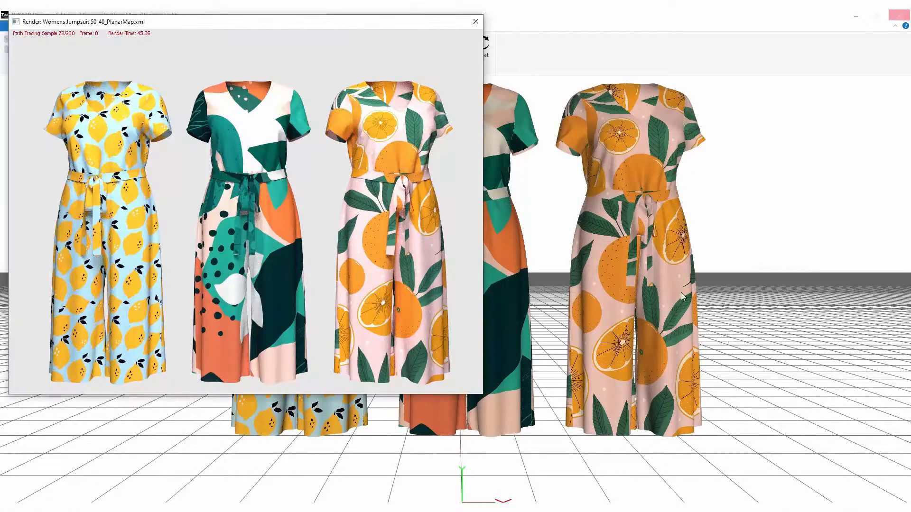